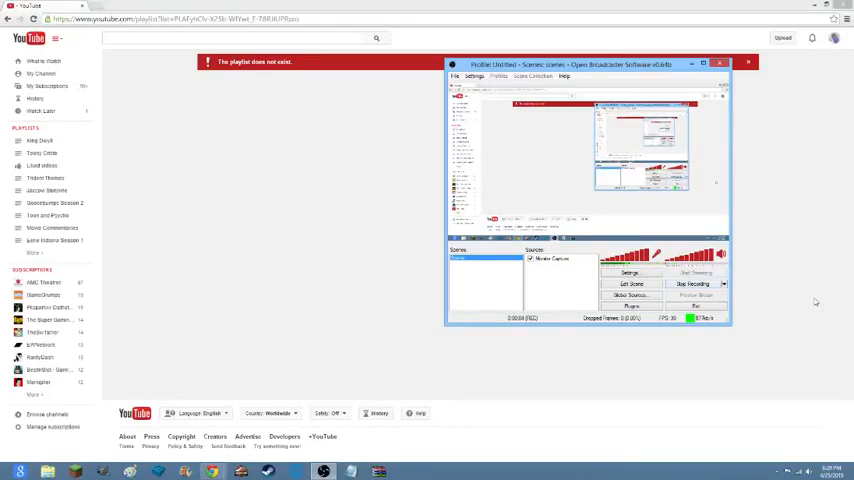
# Drag the Dailymotion browser window into a small box in the top-left corner of the desktop
pyautogui.moveTo(584, 64); pyautogui.dragTo(644, 86)
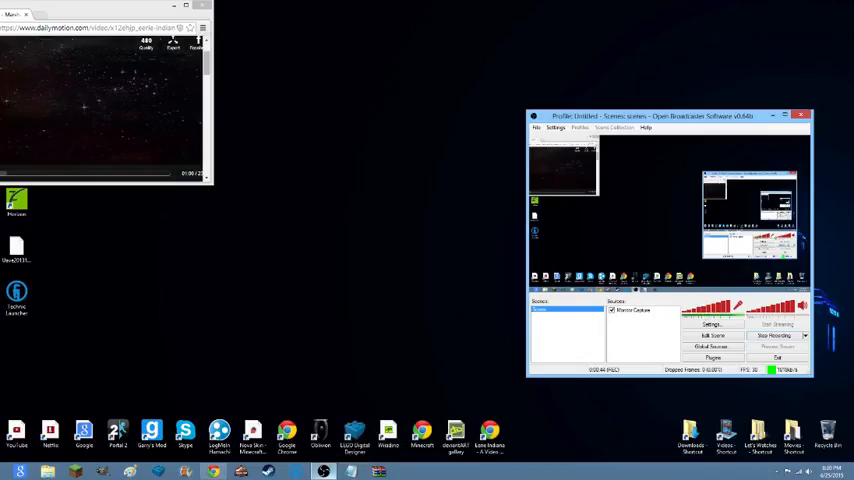
pyautogui.click(800, 116)
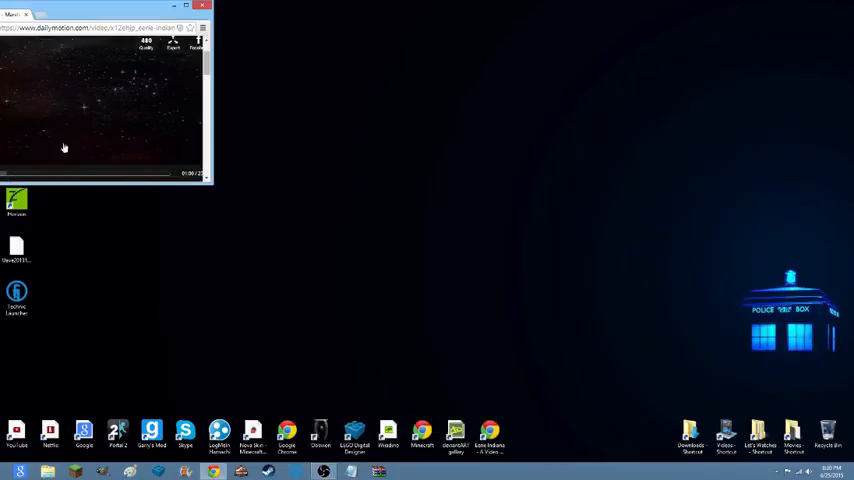
pyautogui.moveTo(224, 72)
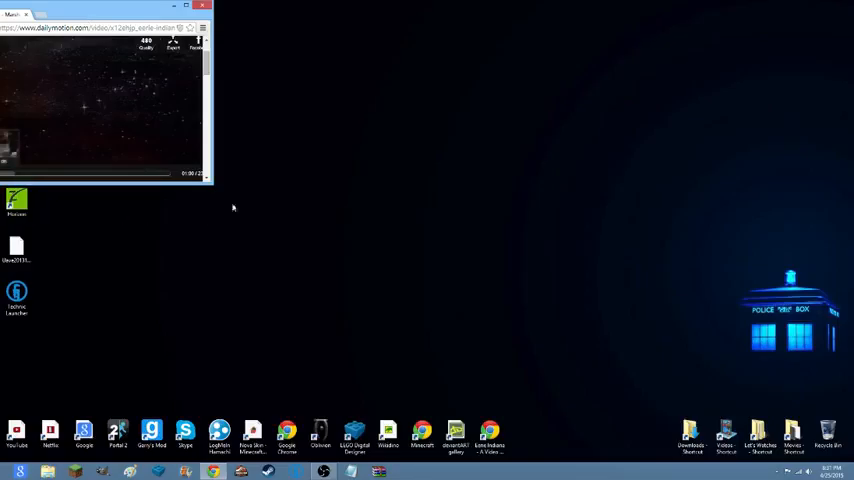
pyautogui.moveTo(344, 112)
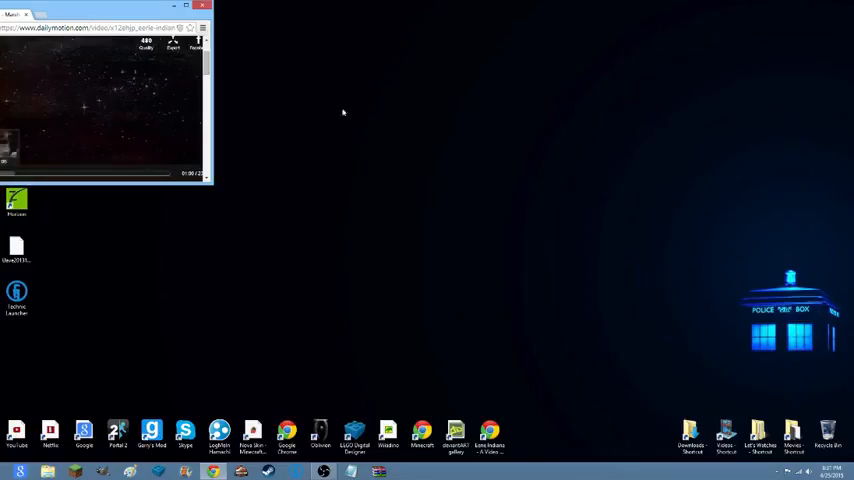
pyautogui.moveTo(420, 138)
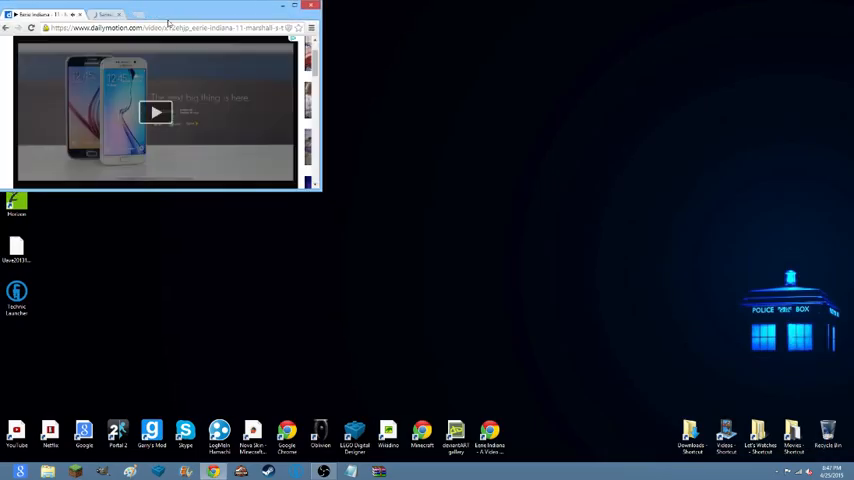
pyautogui.click(156, 112)
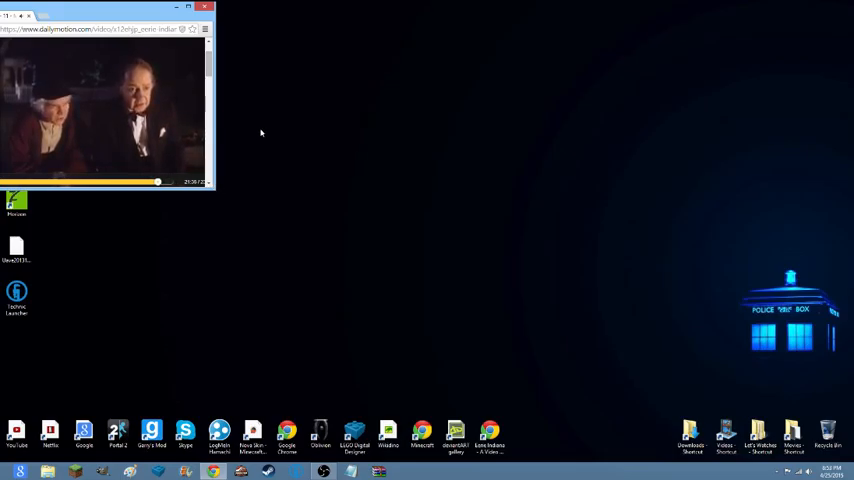
pyautogui.moveTo(408, 94)
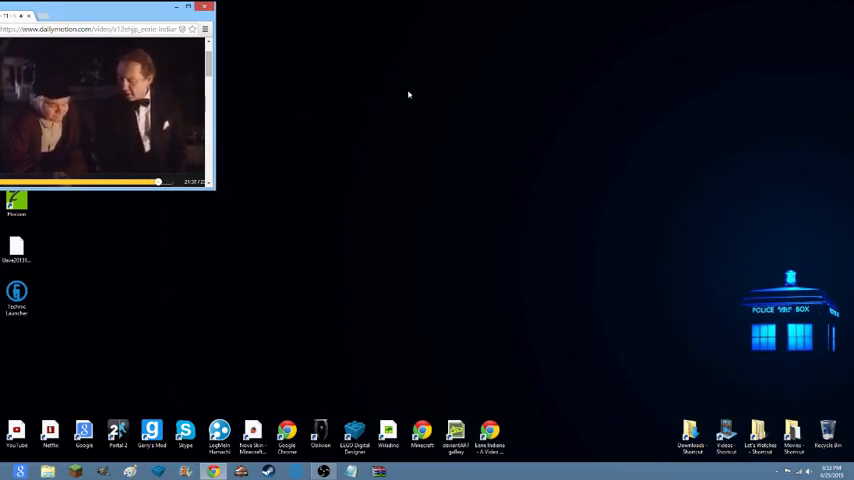